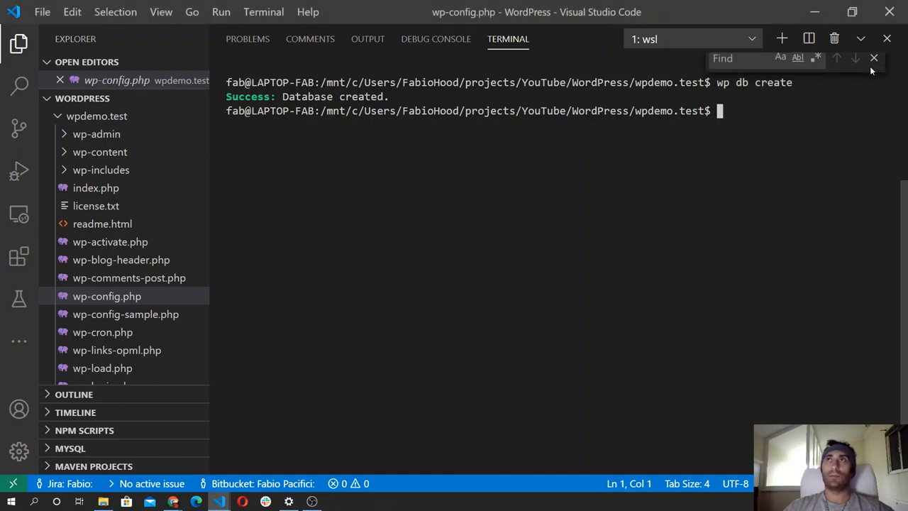
Close the terminal search and type 'wp core install --url=wpyoutube.test --title="'
{"action": "left_click", "coordinate": [874, 58]}
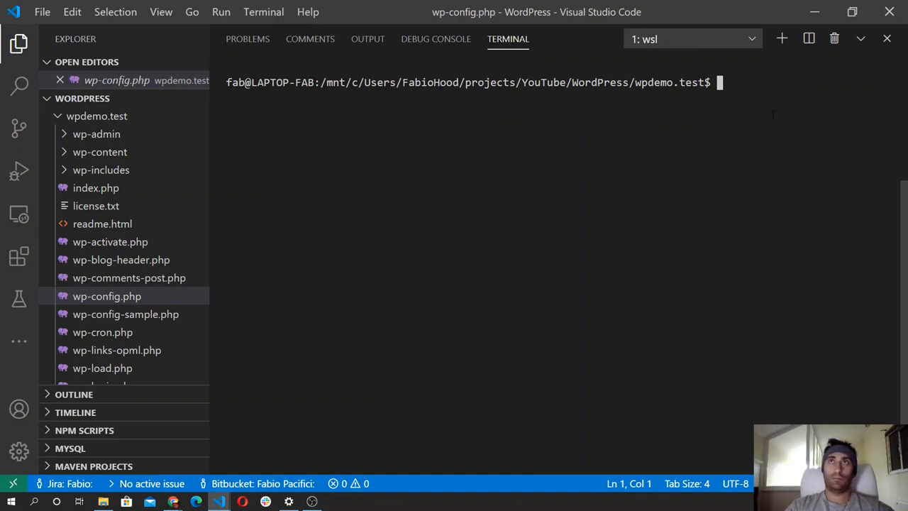
{"action": "type", "text": "wp core install --"}
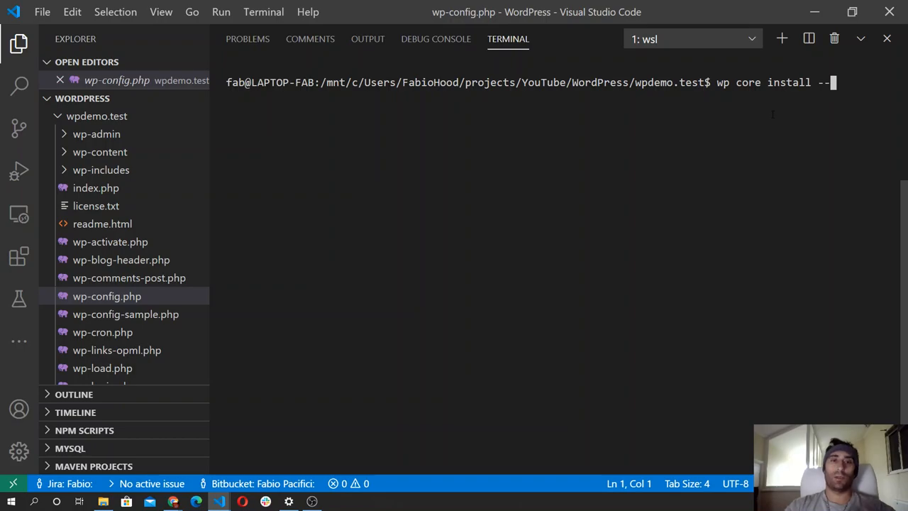
{"action": "type", "text": "url"}
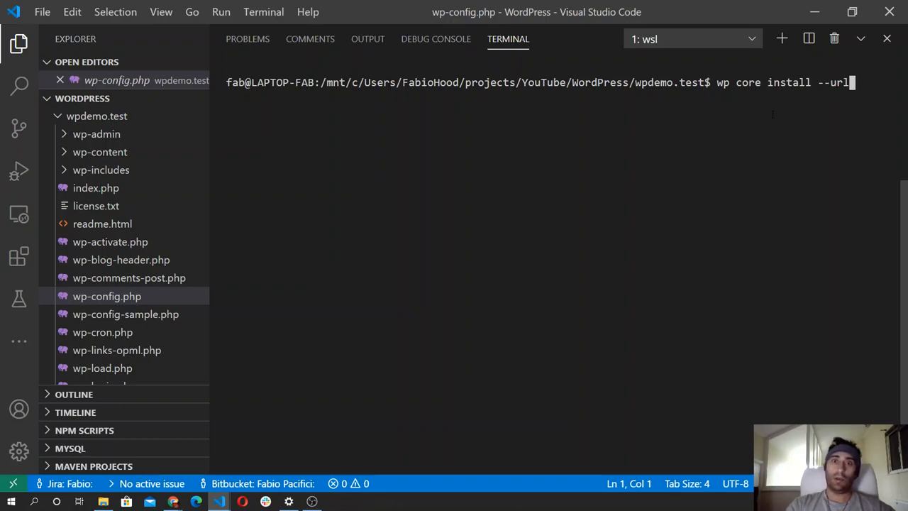
{"action": "type", "text": "="}
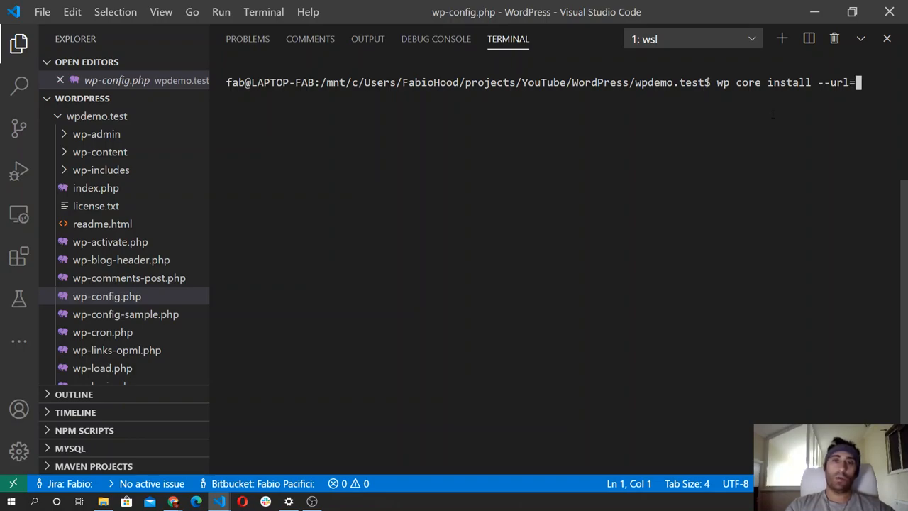
{"action": "type", "text": "wp"}
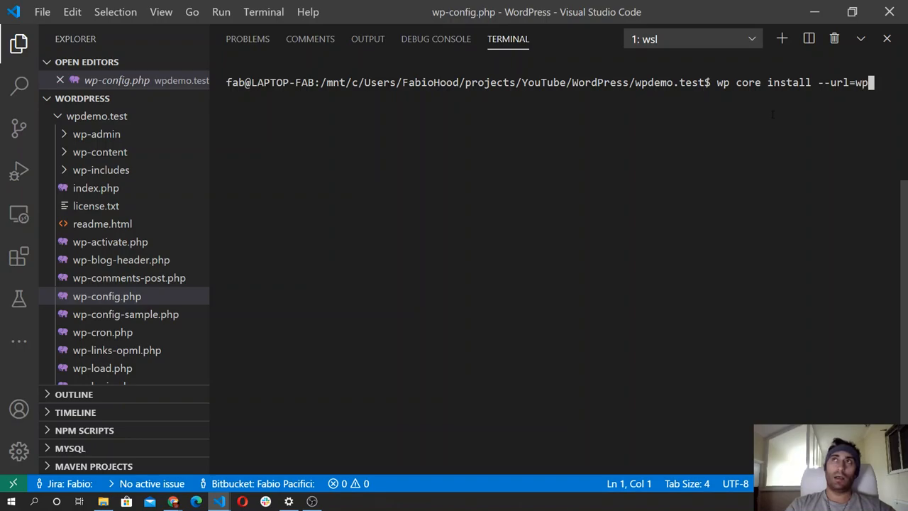
{"action": "type", "text": "yo"}
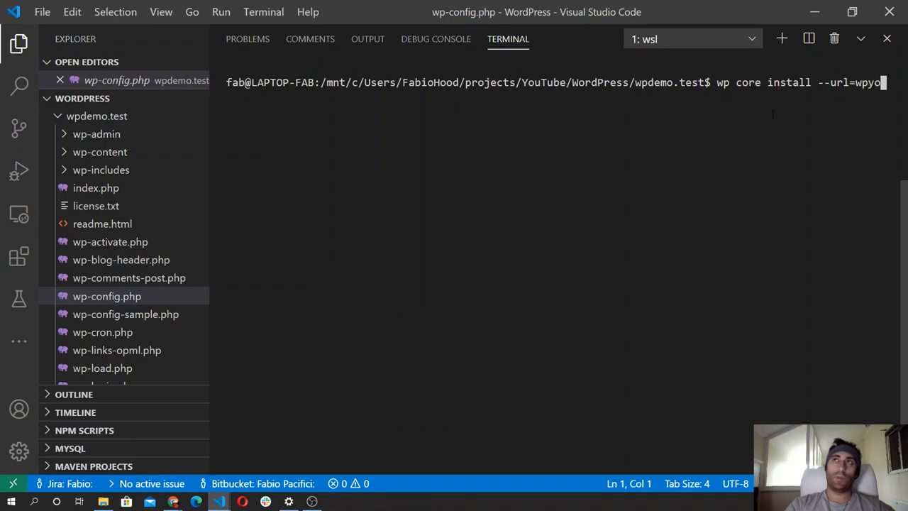
{"action": "type", "text": "utube"}
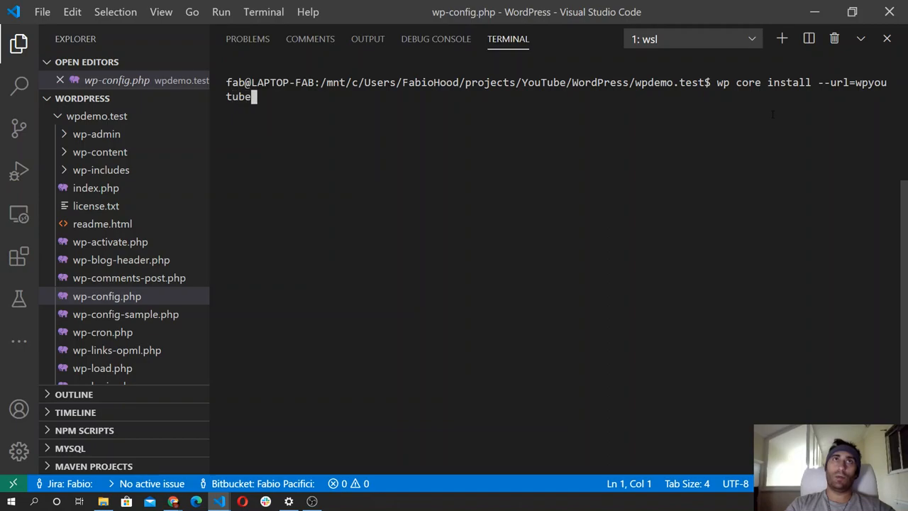
{"action": "type", "text": ".test --"}
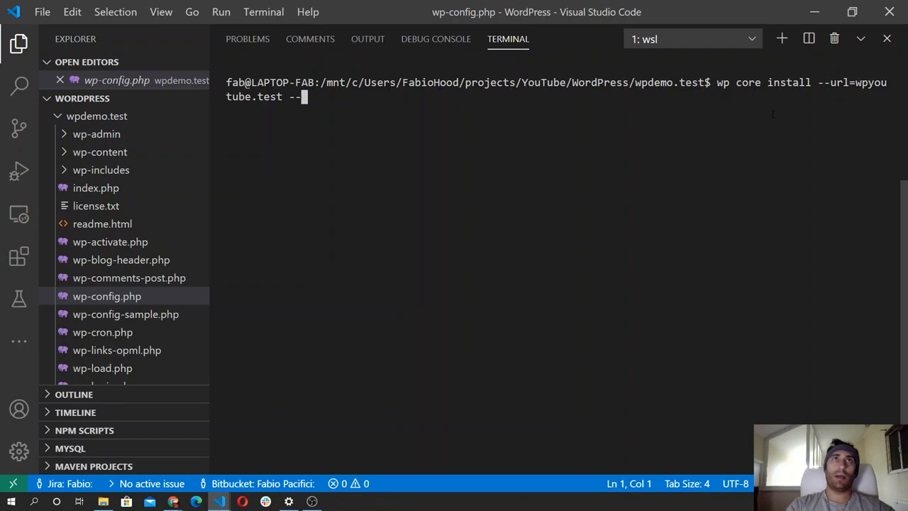
{"action": "type", "text": "title=\""}
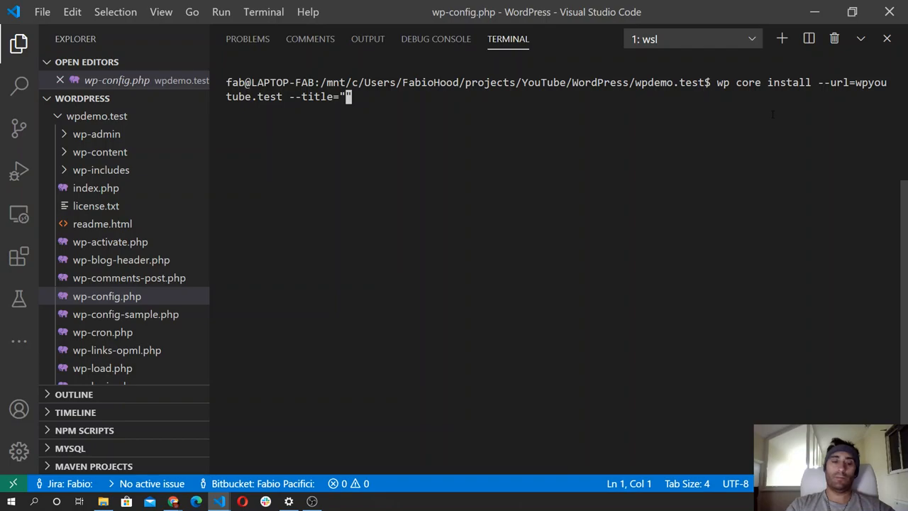
Add the title "WP-Demo" and --admin_user=wp_you to the install command, starting another admin option
{"action": "type", "text": "WP-Demo"}
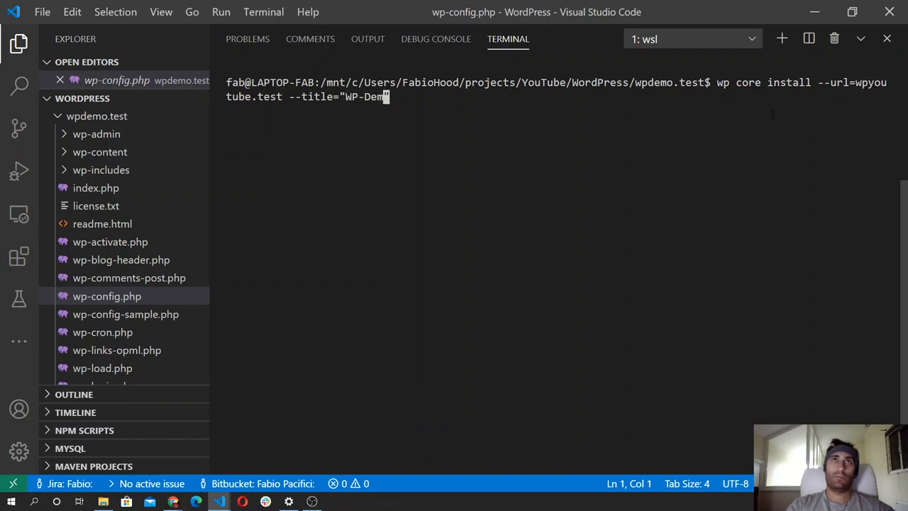
{"action": "type", "text": "o\" --"}
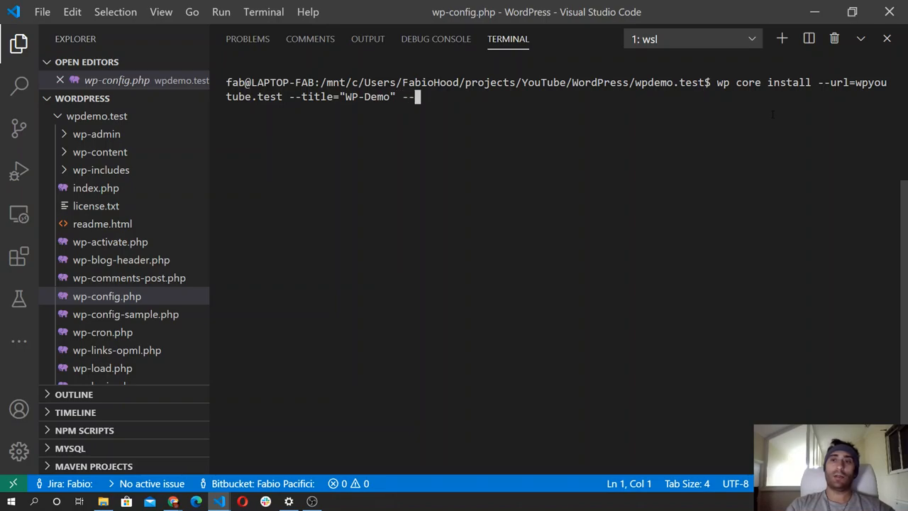
{"action": "type", "text": "admin"}
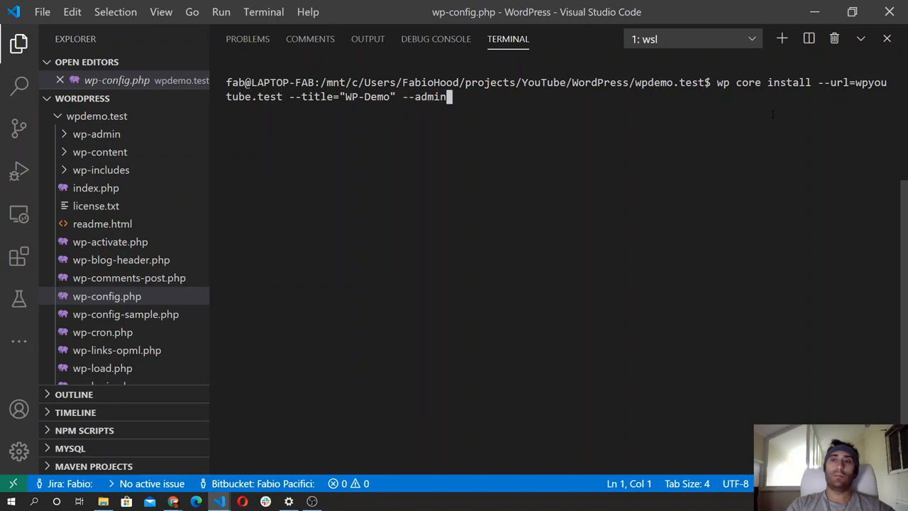
{"action": "type", "text": "_user="}
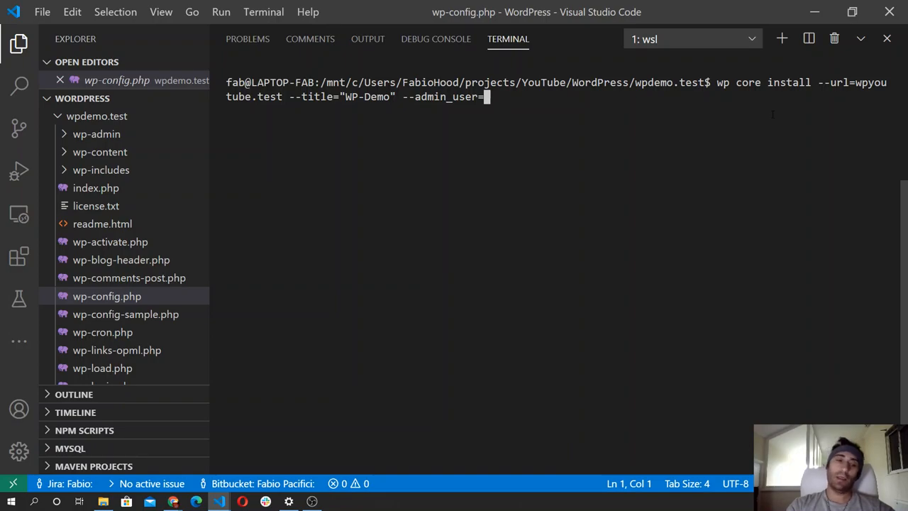
{"action": "type", "text": "2"}
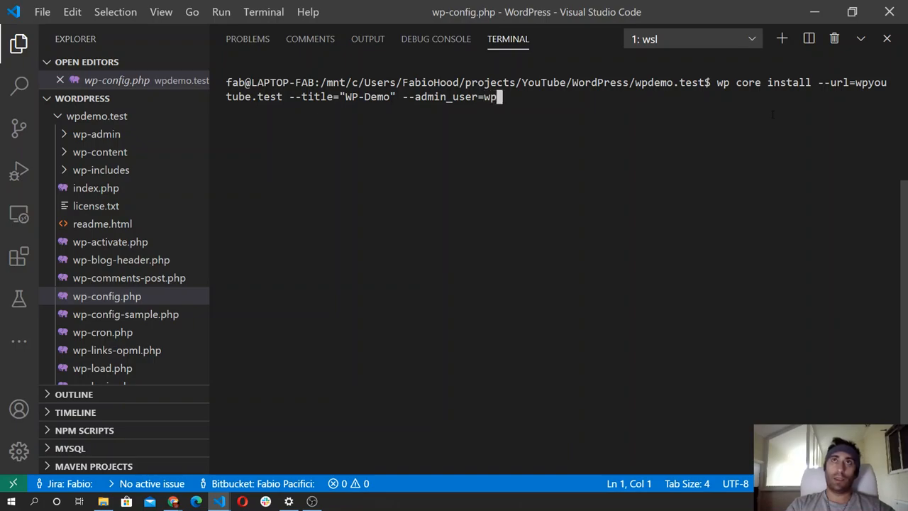
{"action": "type", "text": "_you --"}
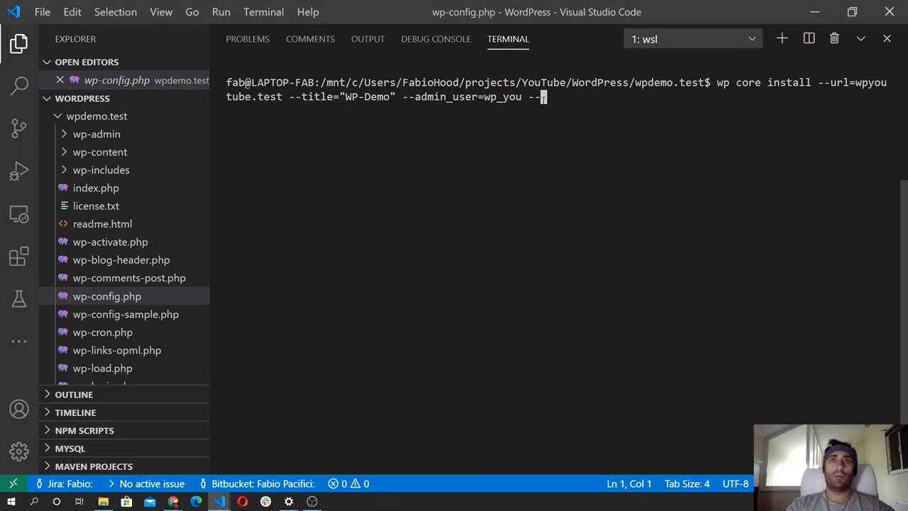
{"action": "type", "text": "ad,om+"}
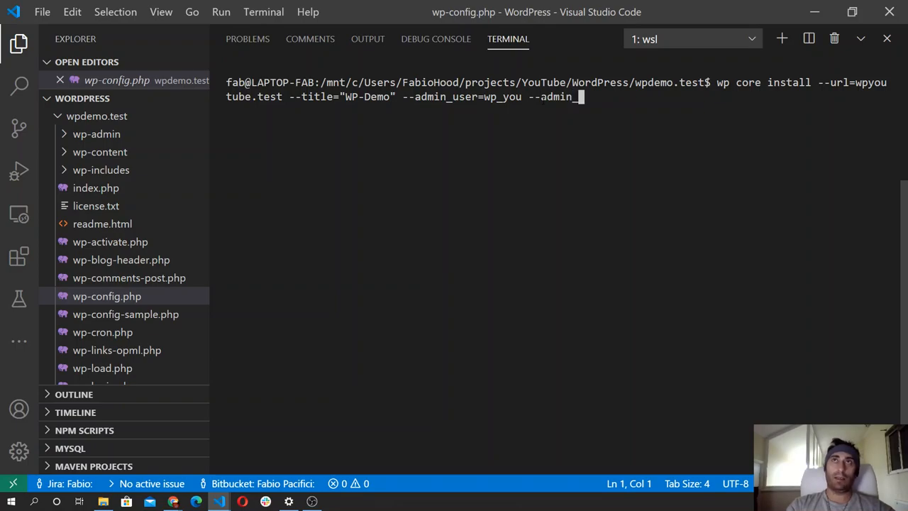
{"action": "type", "text": "password"}
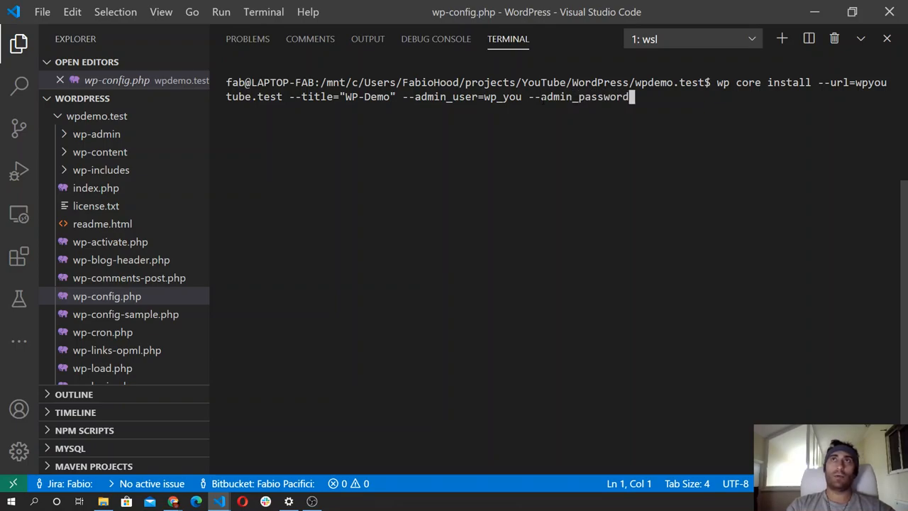
{"action": "type", "text": "="}
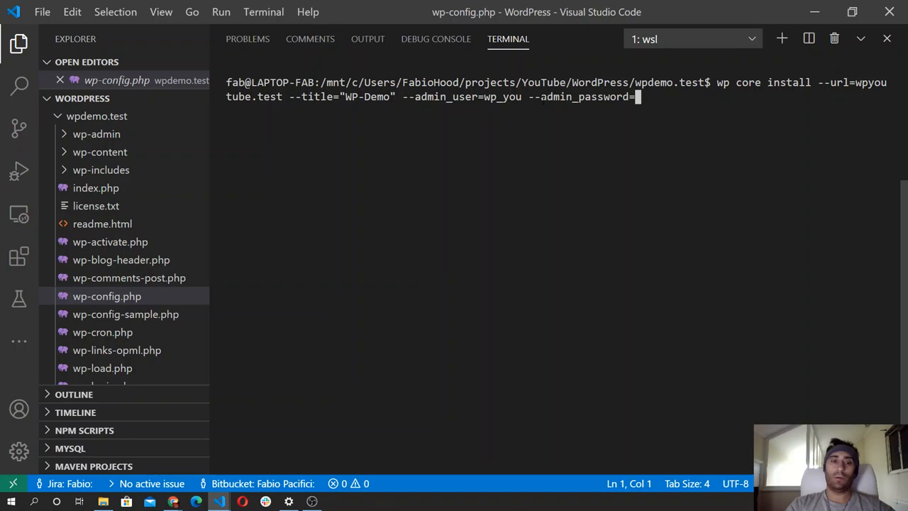
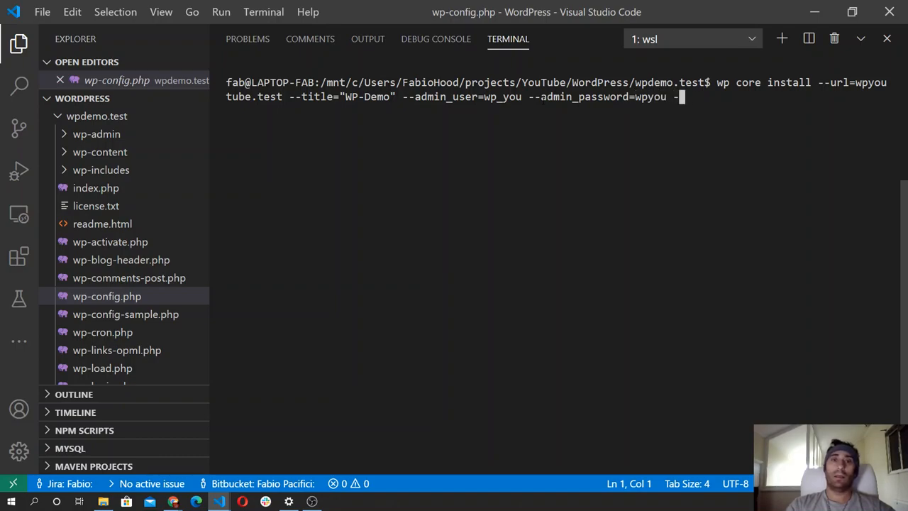
{"action": "type", "text": "-admin"}
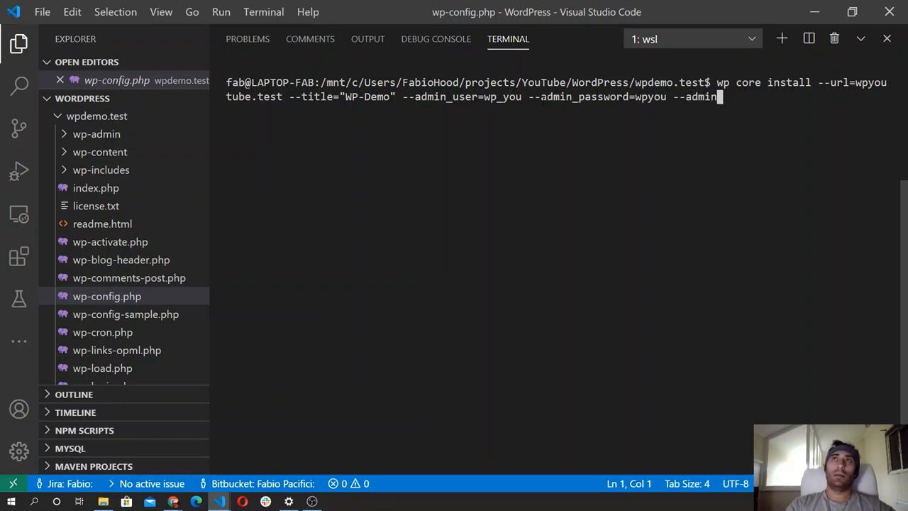
{"action": "type", "text": "_emaoi"}
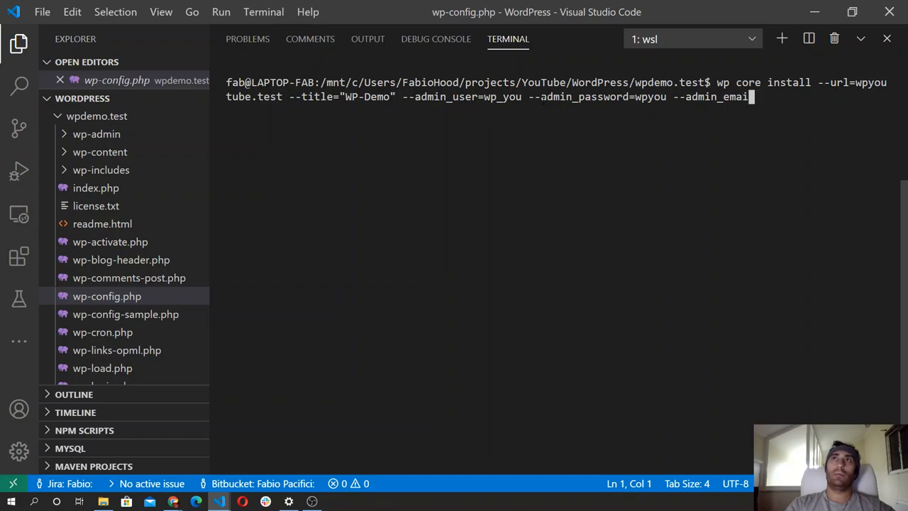
{"action": "type", "text": "="}
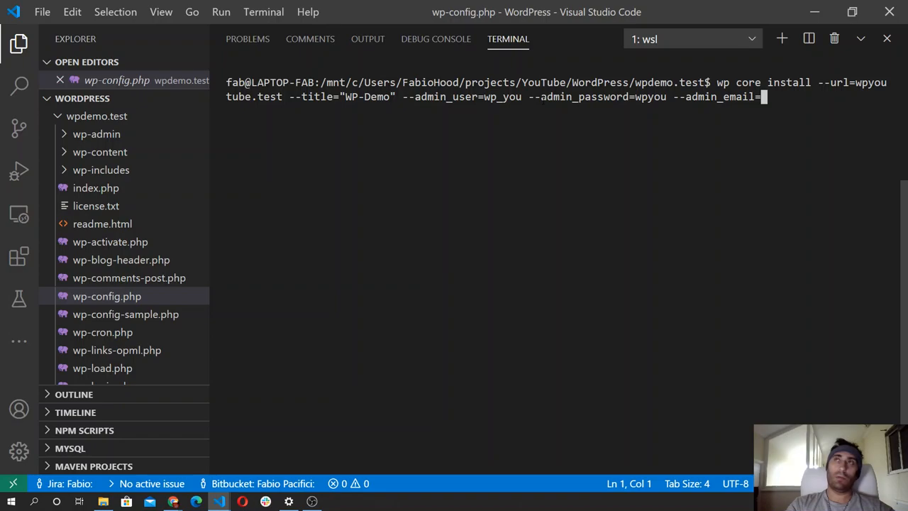
{"action": "type", "text": "info@e"}
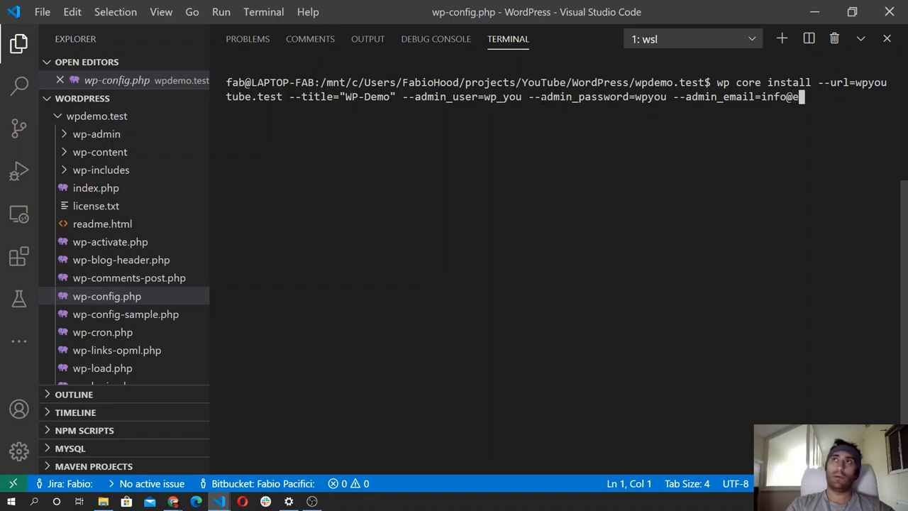
{"action": "type", "text": "xample.om"}
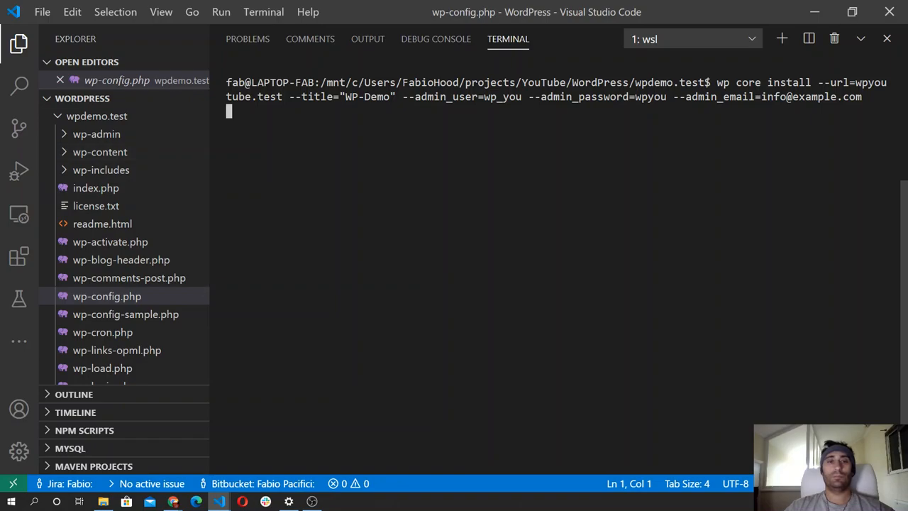
{"action": "mouse_move", "coordinate": [218, 130]}
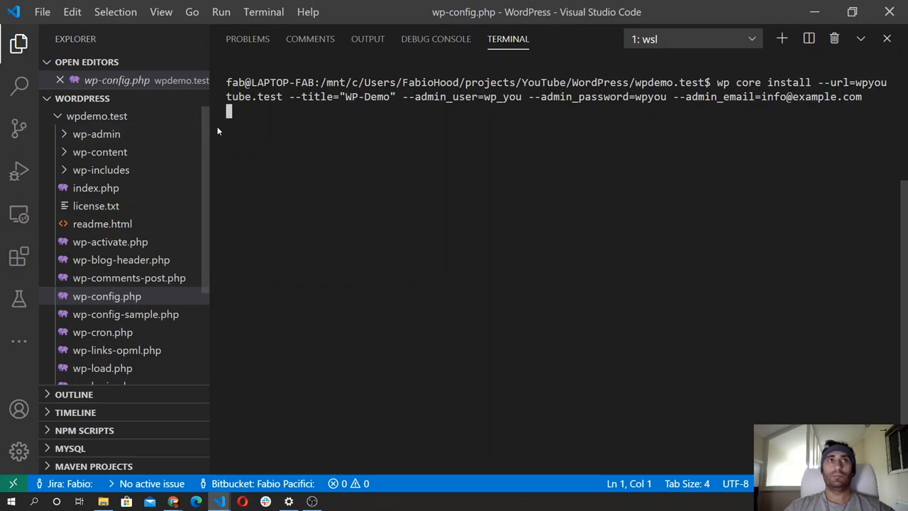
{"action": "mouse_move", "coordinate": [10, 149]}
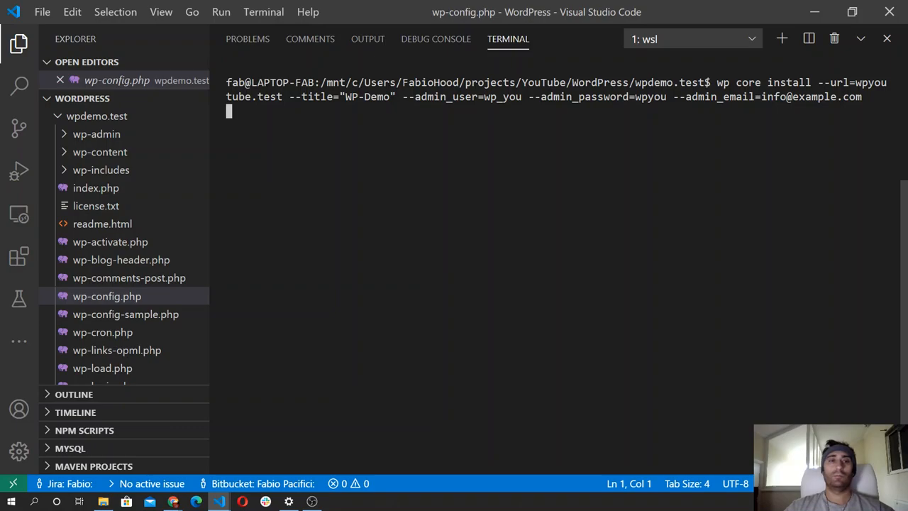
Run the WordPress install command, then type 'wp server' to start the local server
{"action": "key", "text": "Enter"}
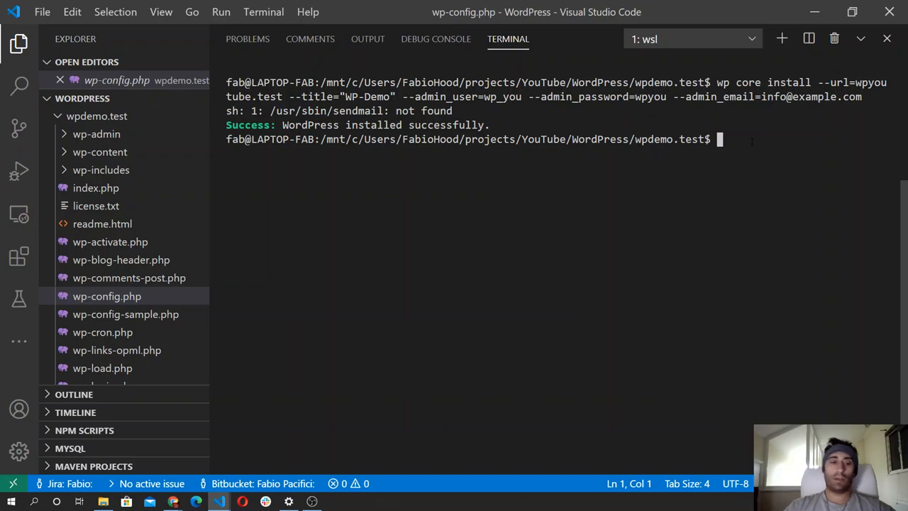
{"action": "type", "text": "wp server"}
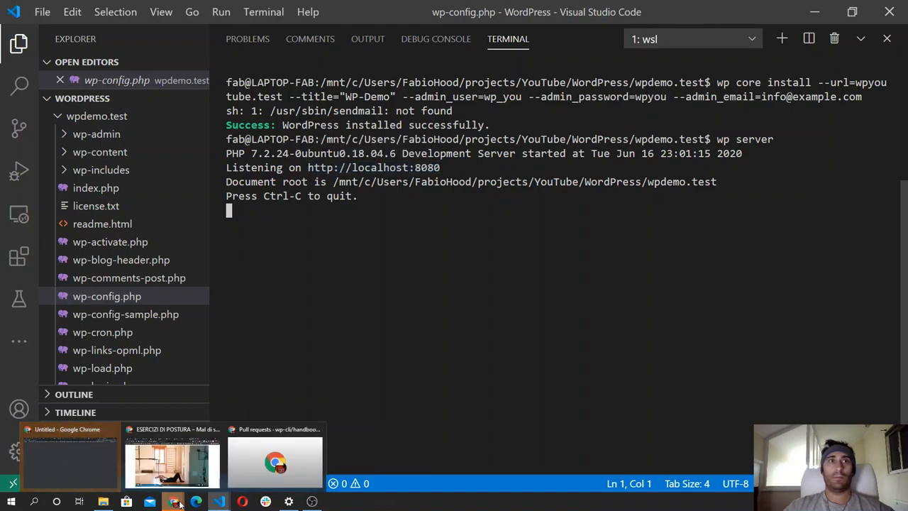
Switch to Chrome, scroll through the WP-Demo homepage at localhost:8080, and return to top
{"action": "left_click", "coordinate": [172, 501]}
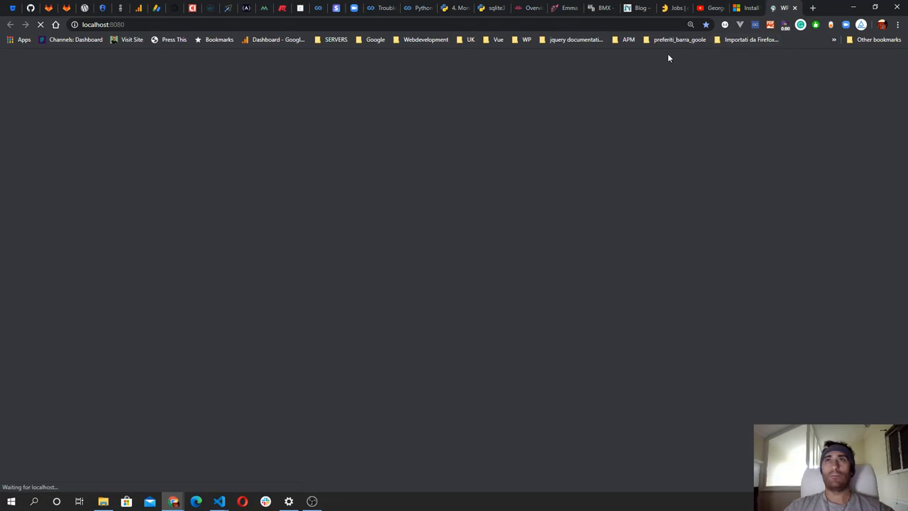
{"action": "mouse_move", "coordinate": [612, 69]}
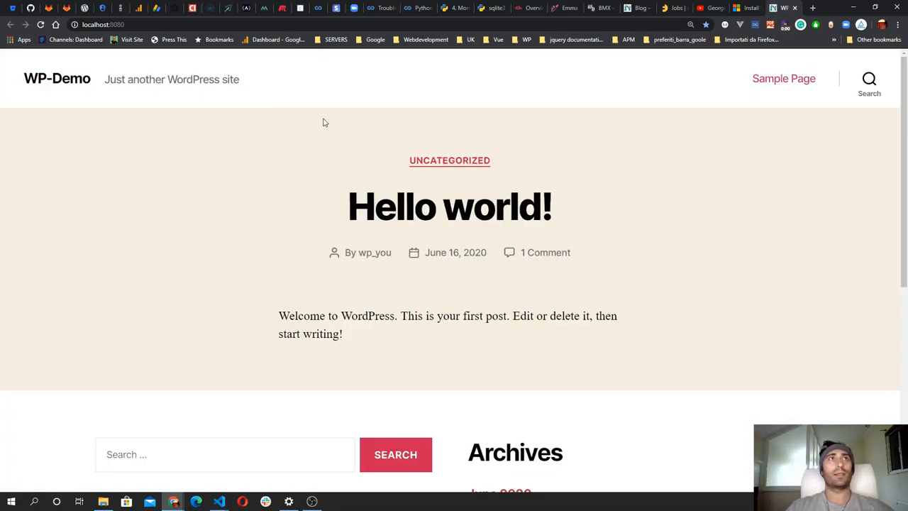
{"action": "mouse_move", "coordinate": [143, 113]}
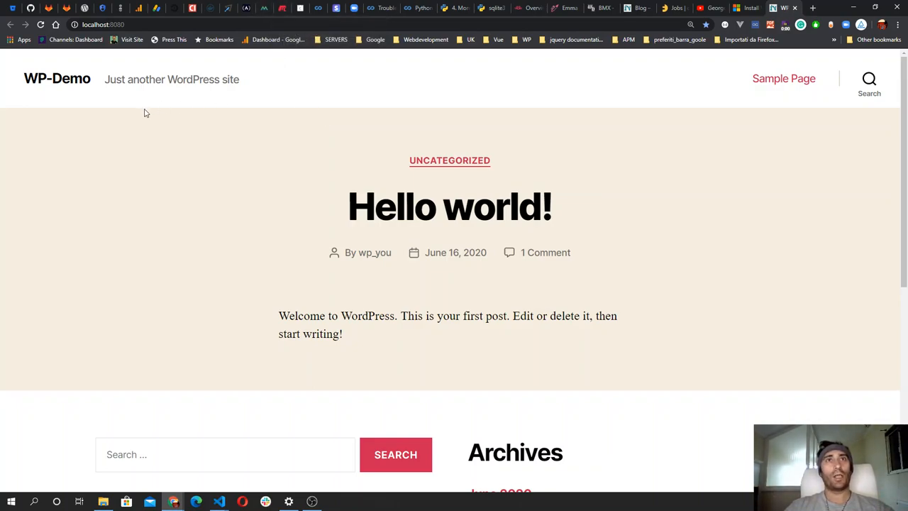
{"action": "mouse_move", "coordinate": [287, 216]}
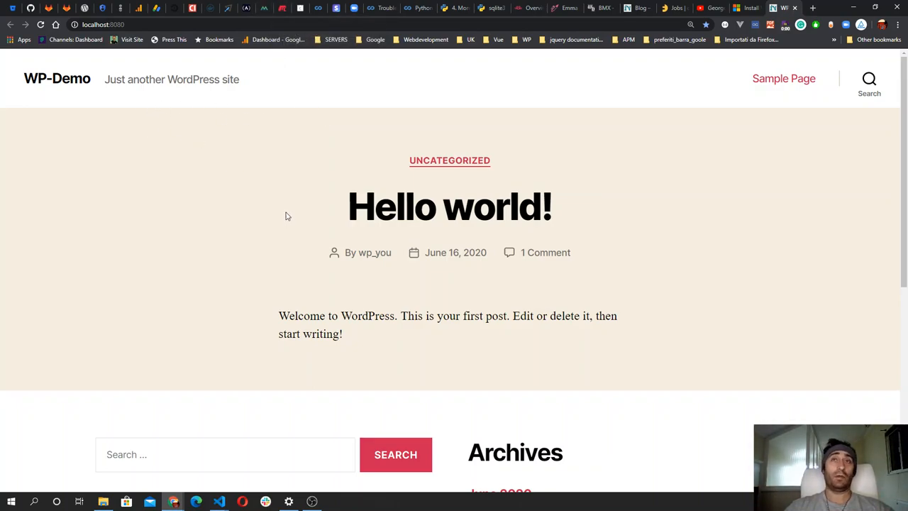
{"action": "mouse_move", "coordinate": [252, 220]}
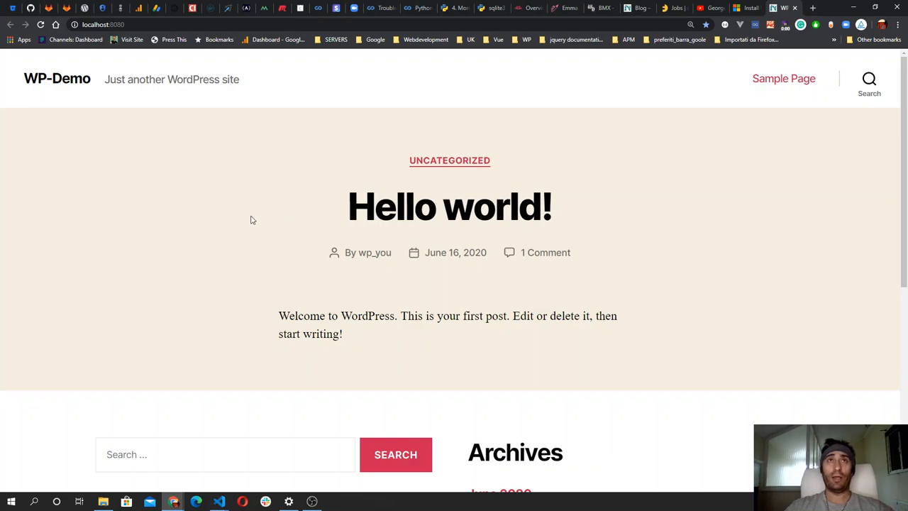
{"action": "scroll", "scroll_direction": "down", "scroll_amount": 3}
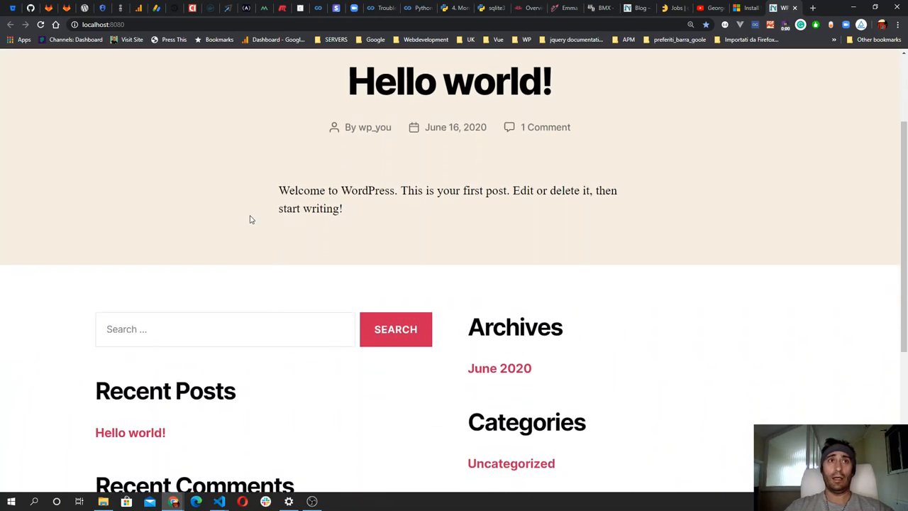
{"action": "scroll", "scroll_direction": "down", "scroll_amount": 3}
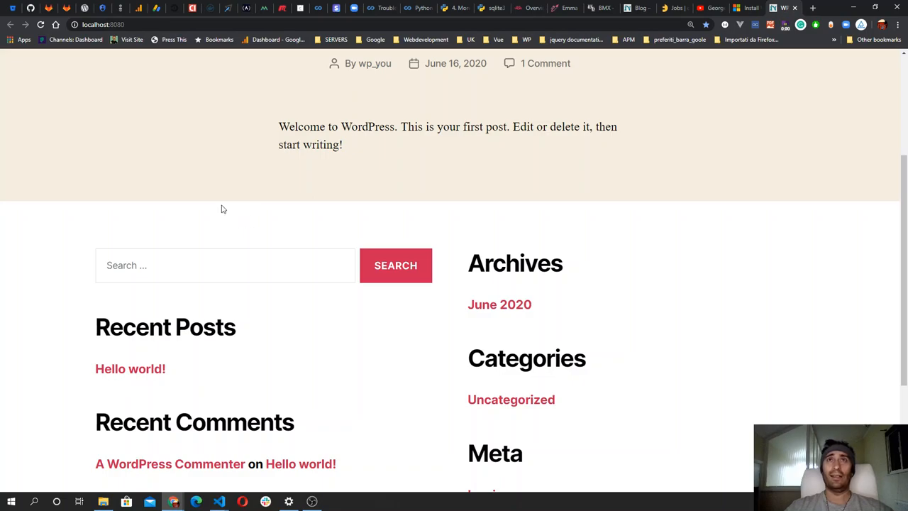
{"action": "mouse_move", "coordinate": [248, 208]}
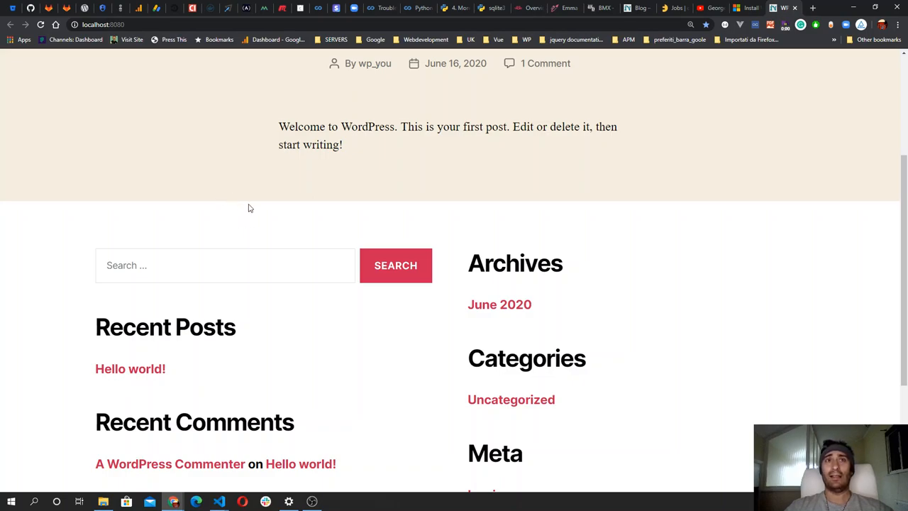
{"action": "scroll", "scroll_direction": "up", "scroll_amount": 3}
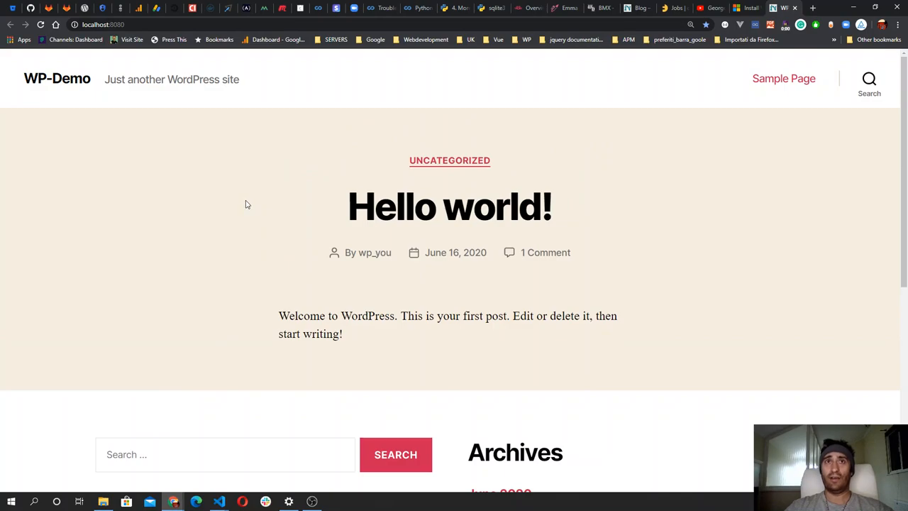
{"action": "scroll", "scroll_direction": "down", "scroll_amount": 3}
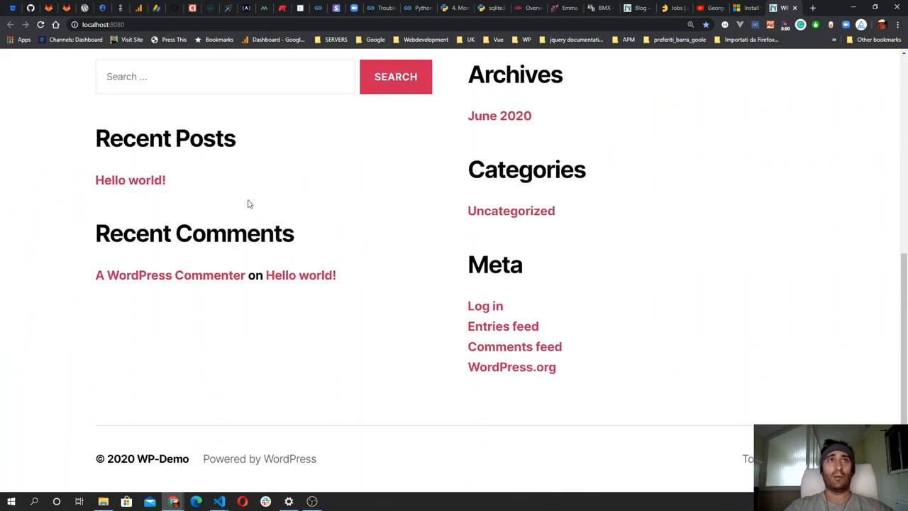
{"action": "left_click", "coordinate": [129, 179]}
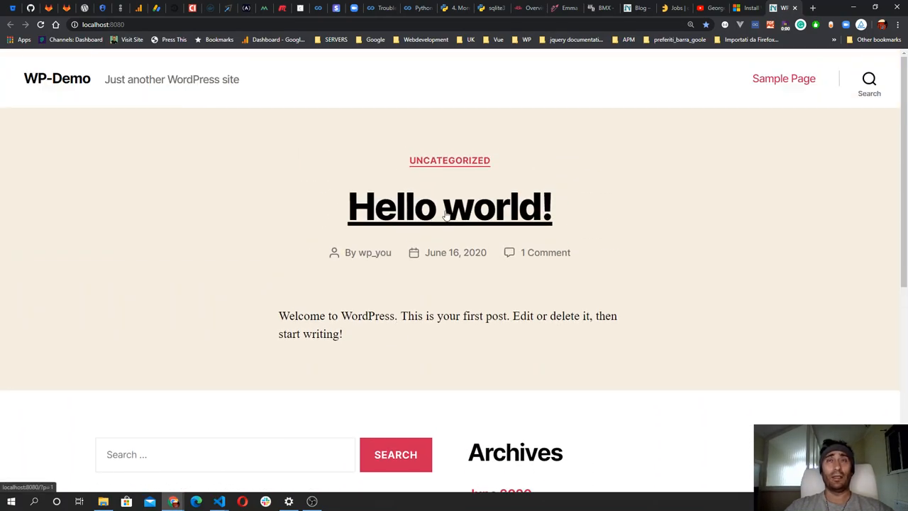
{"action": "mouse_move", "coordinate": [305, 210]}
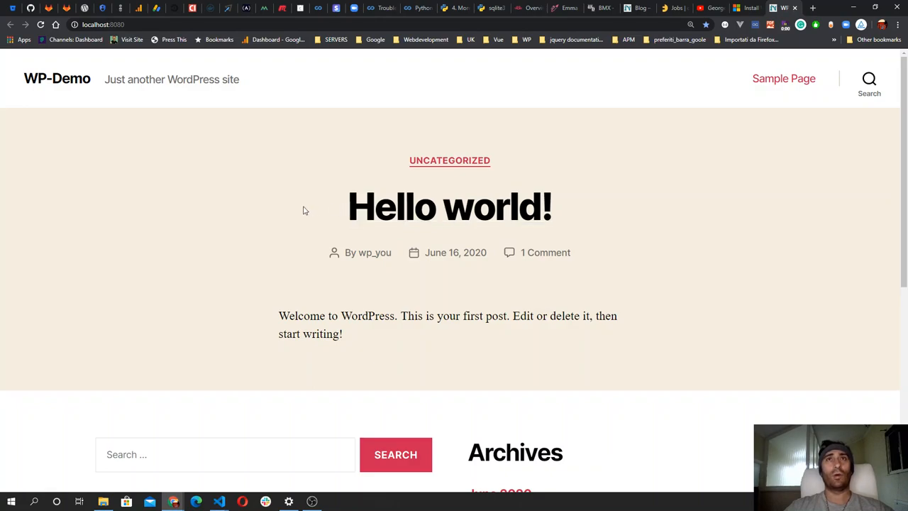
{"action": "mouse_move", "coordinate": [258, 207]}
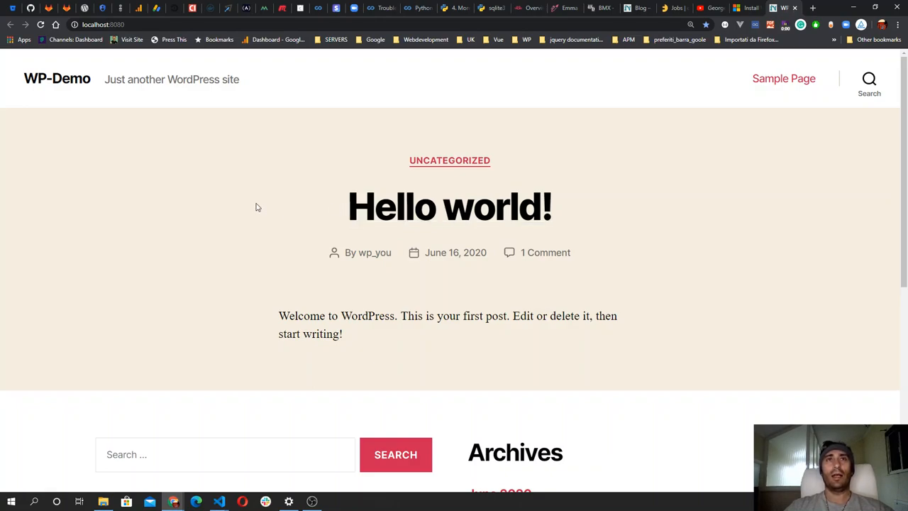
{"action": "mouse_move", "coordinate": [249, 205]}
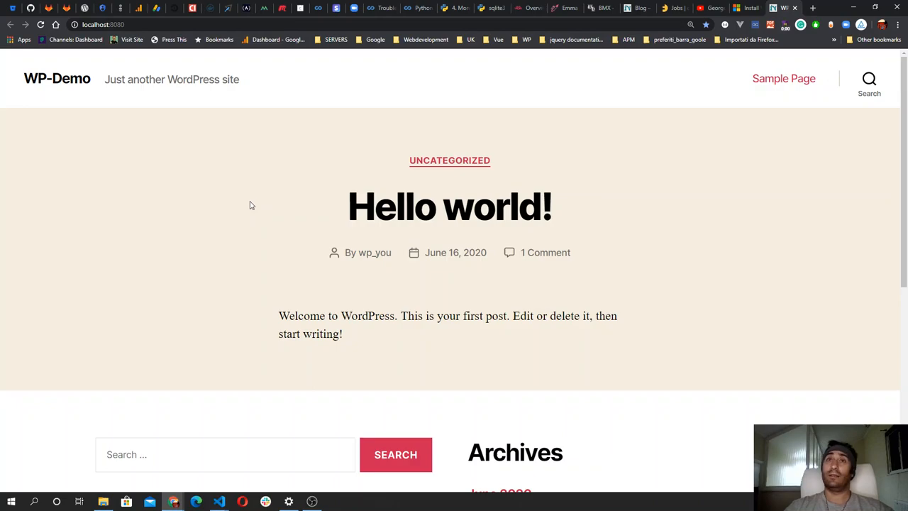
{"action": "mouse_move", "coordinate": [307, 191]}
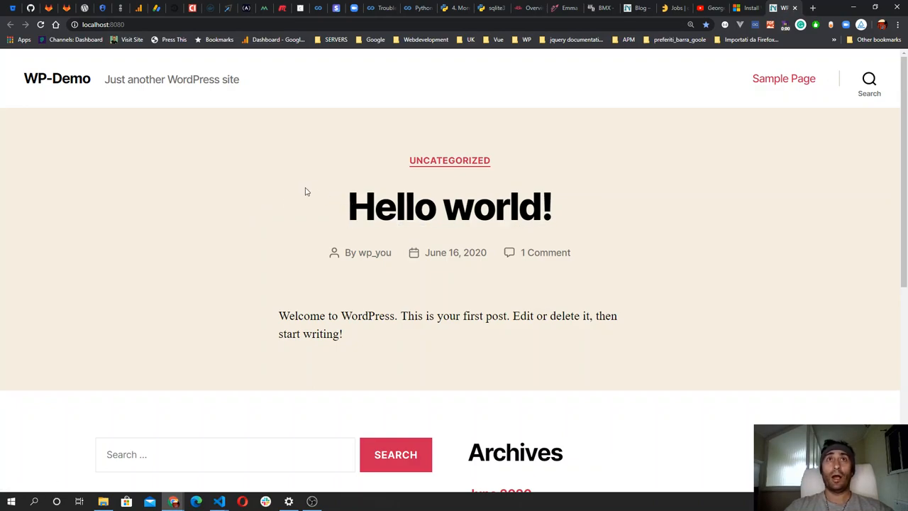